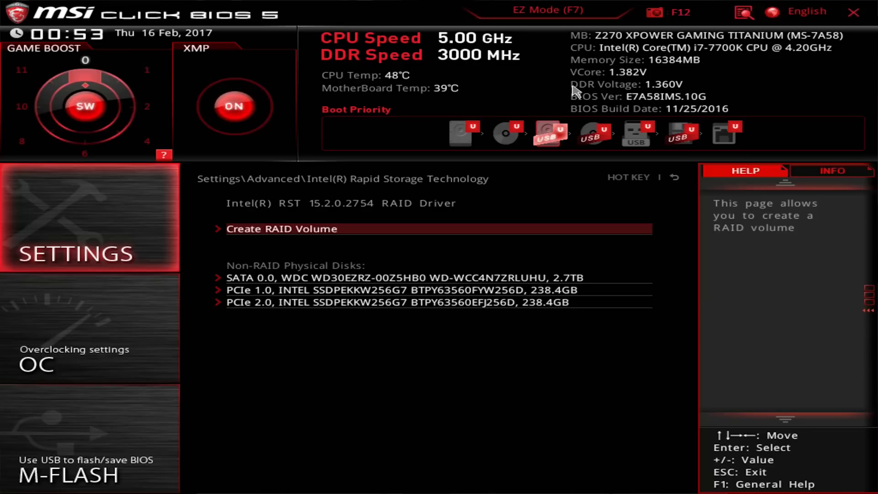
Create a new RAID volume and rename it from Volume1 to 'vmem2value?'.
click(281, 229)
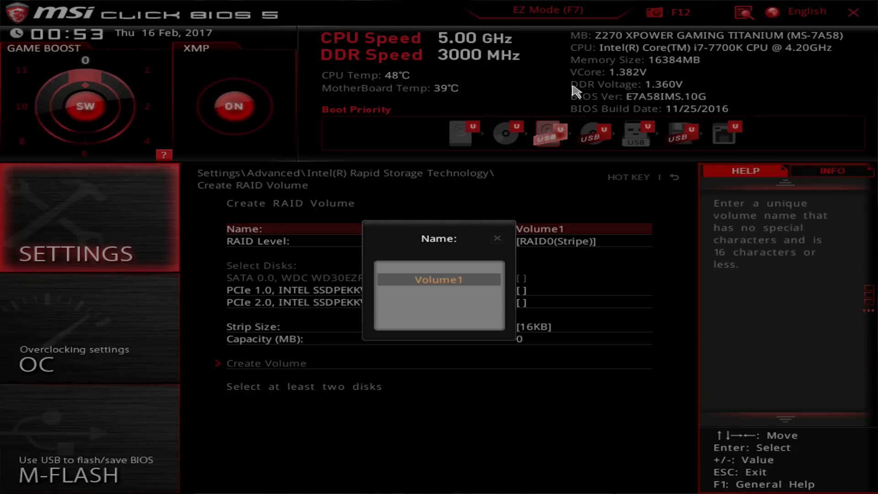
text(n)
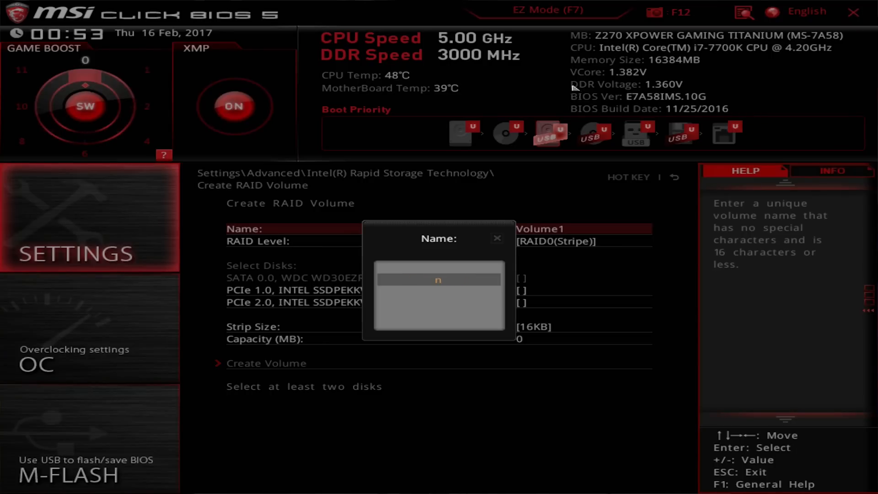
text(vmem2value?)
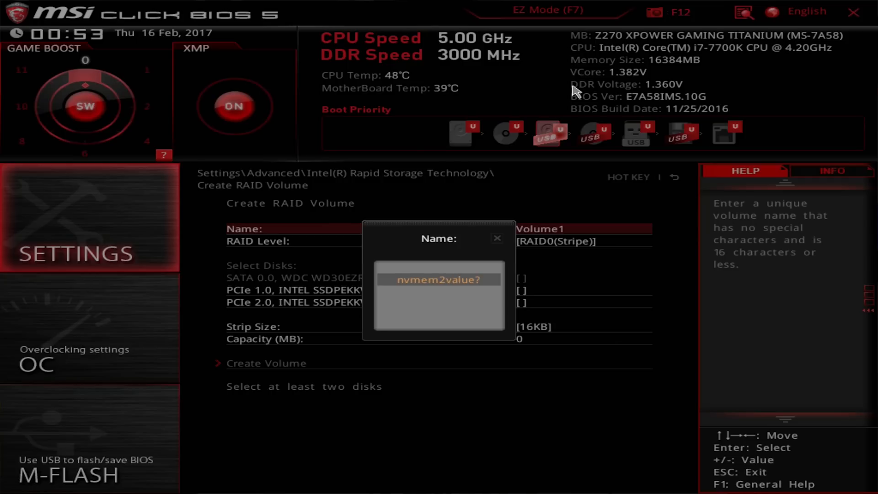
key(Enter)
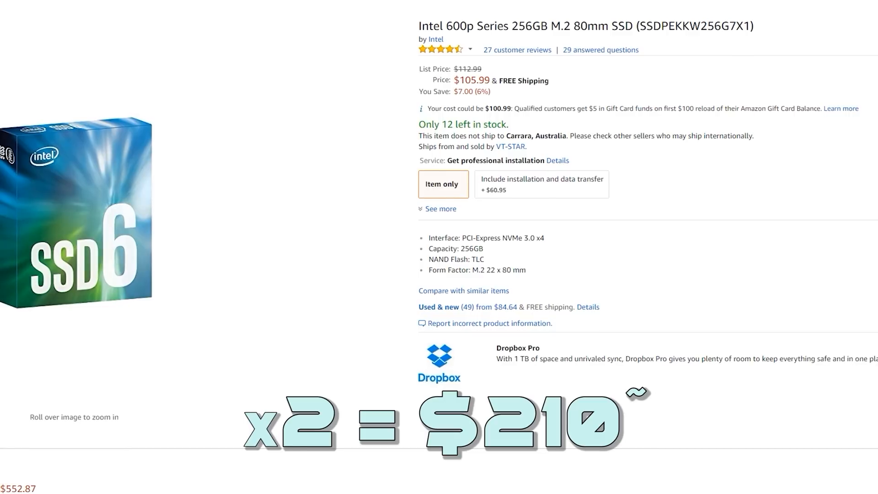
Scroll Amazon listings to compare prices: Corsair MP500 480GB $254.99, MyDigitalSSD BPX 480GB $213.13.
scroll(down, 3)
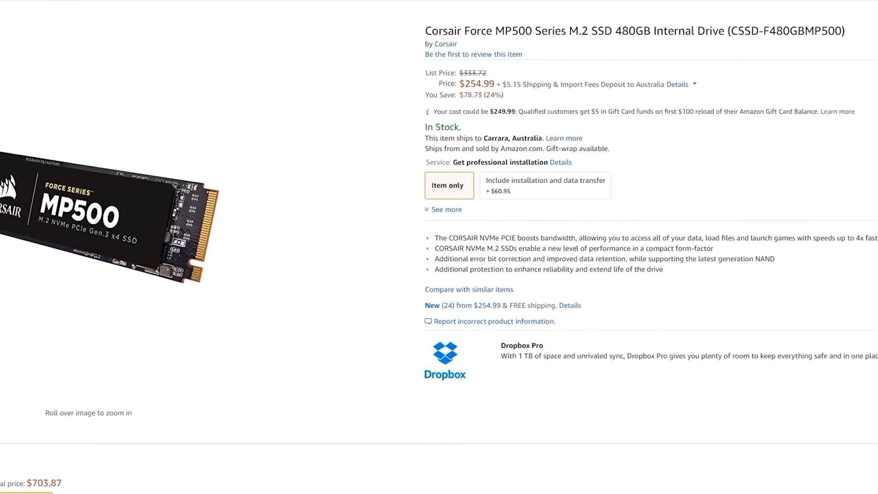
scroll(down, 3)
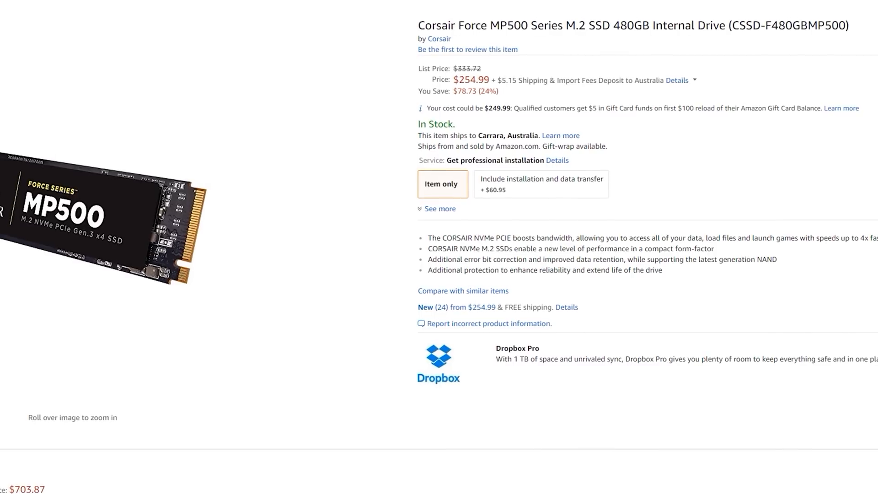
scroll(down, 3)
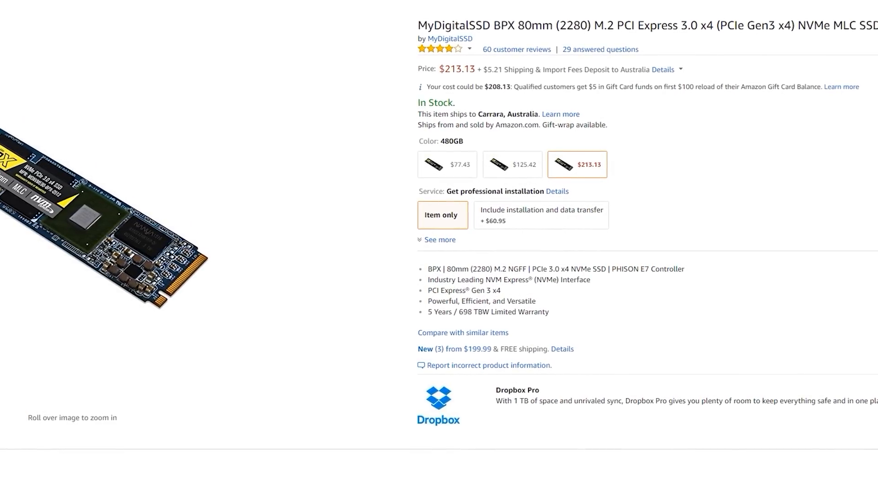
scroll(down, 3)
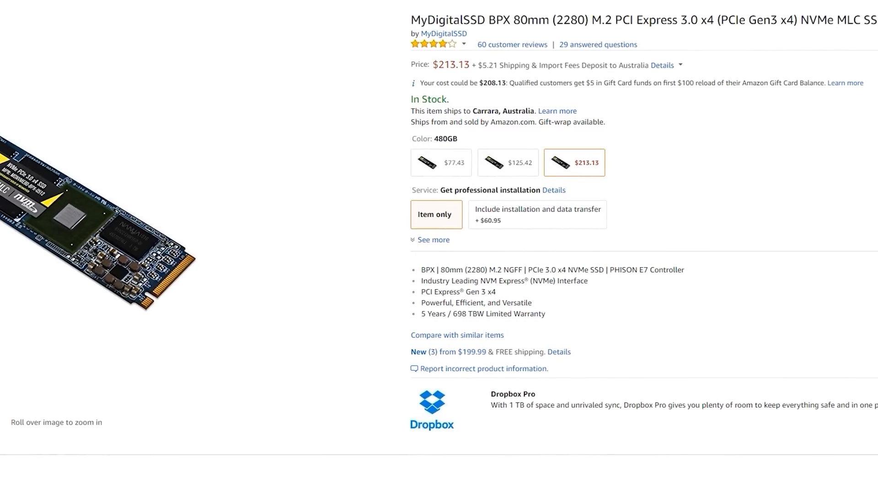